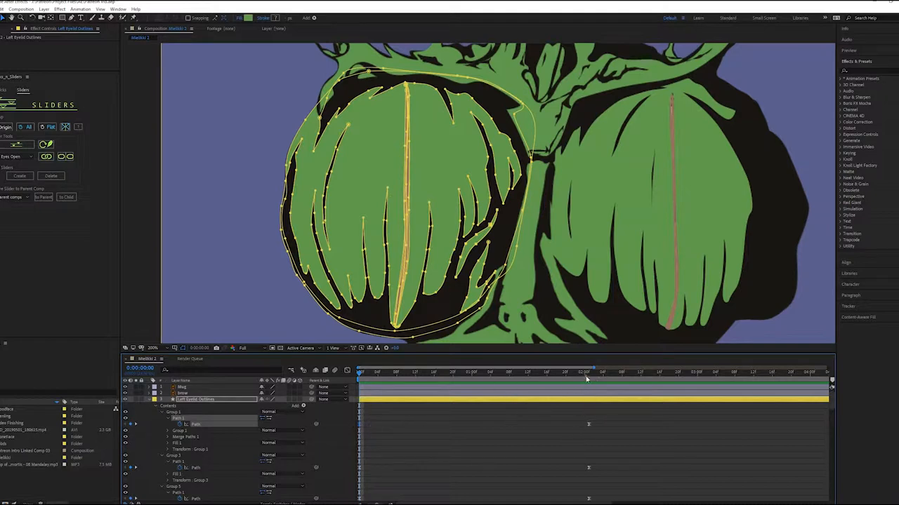
Show the Mielikki 3 composition with the Left Eyelid Outlines path keyframes.
{"action": "left_click", "coordinate": [584, 372]}
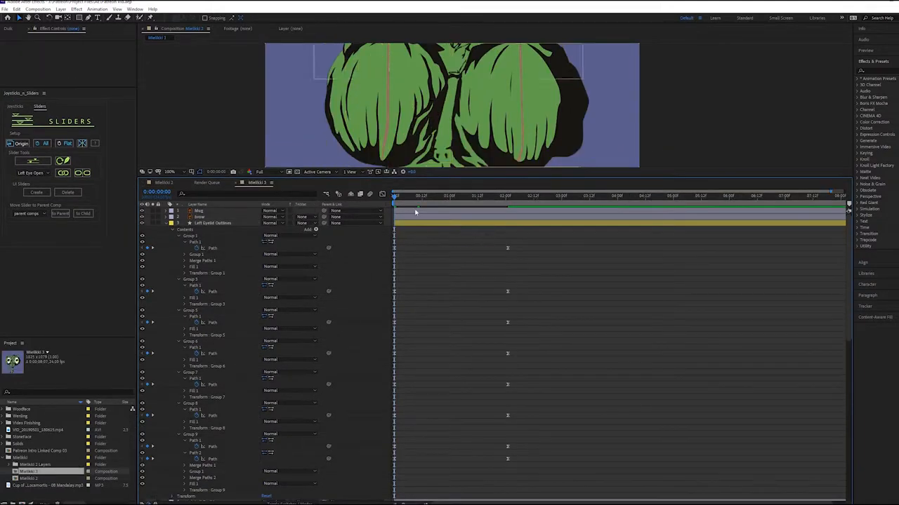
Select the Left Eyelid Outlines Path properties, then reselect the layer.
{"action": "left_click", "coordinate": [211, 223]}
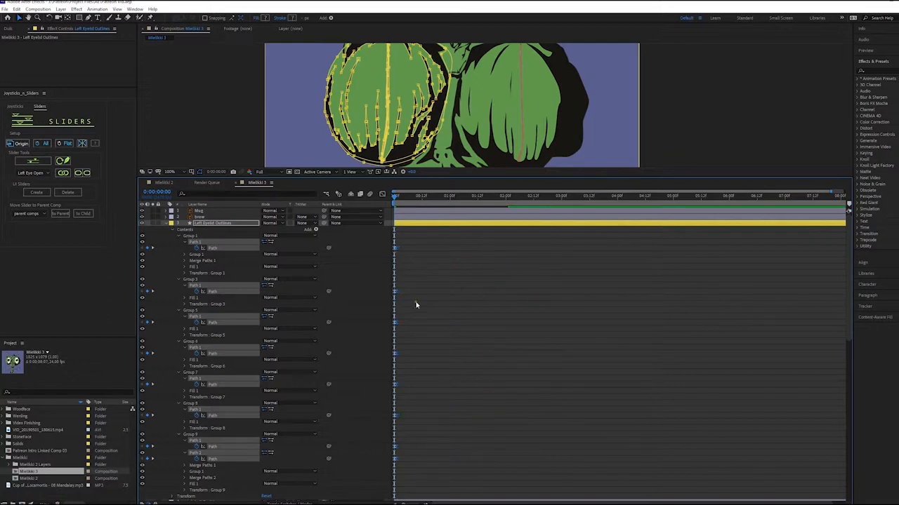
{"action": "scroll", "scroll_direction": "down", "scroll_amount": 3}
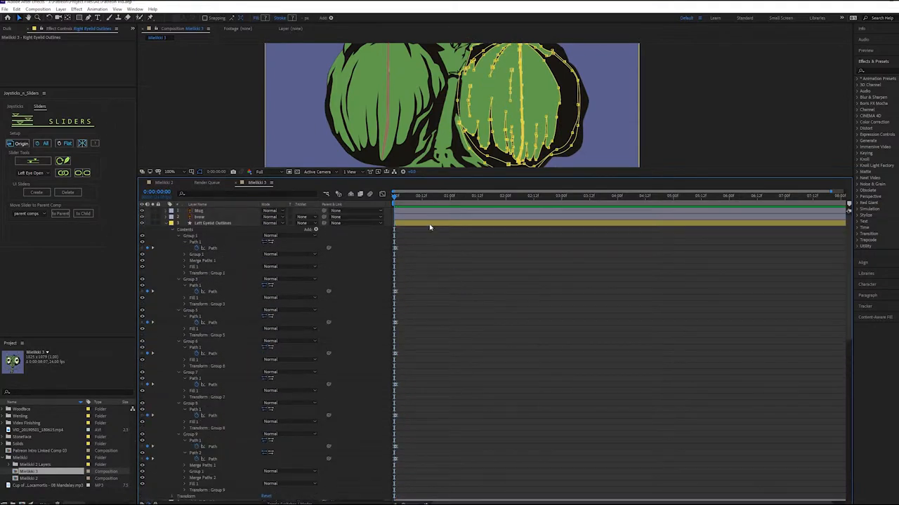
{"action": "left_click", "coordinate": [210, 224]}
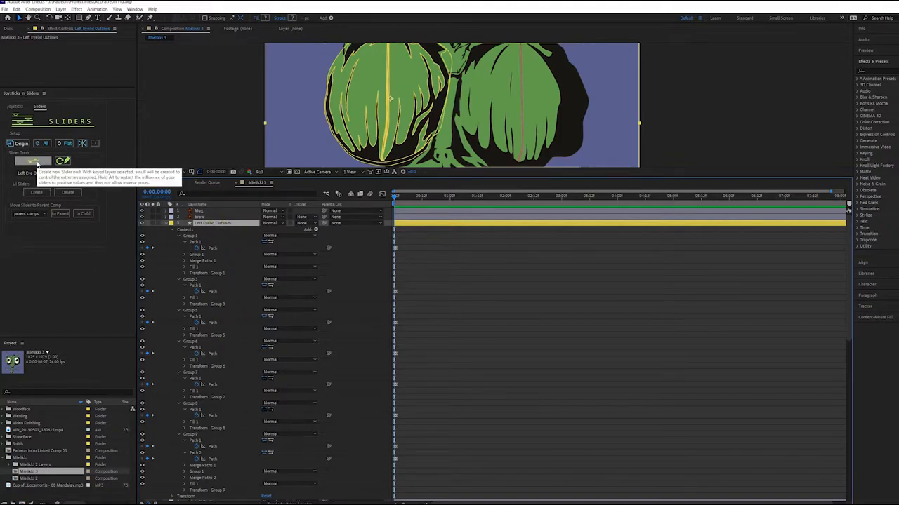
Create a slider null for the left eyelid named 'Left Eye Open'.
{"action": "left_click", "coordinate": [36, 191]}
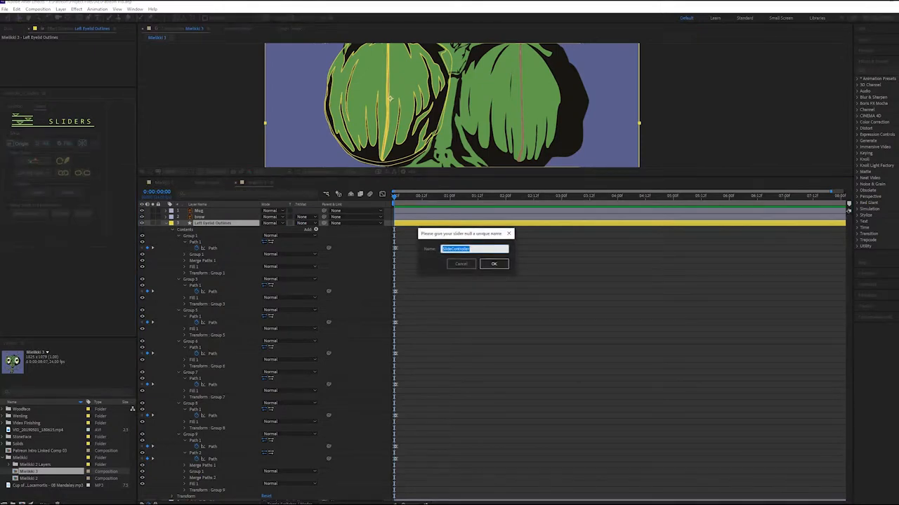
{"action": "type", "text": "Left Eye Ctrl"}
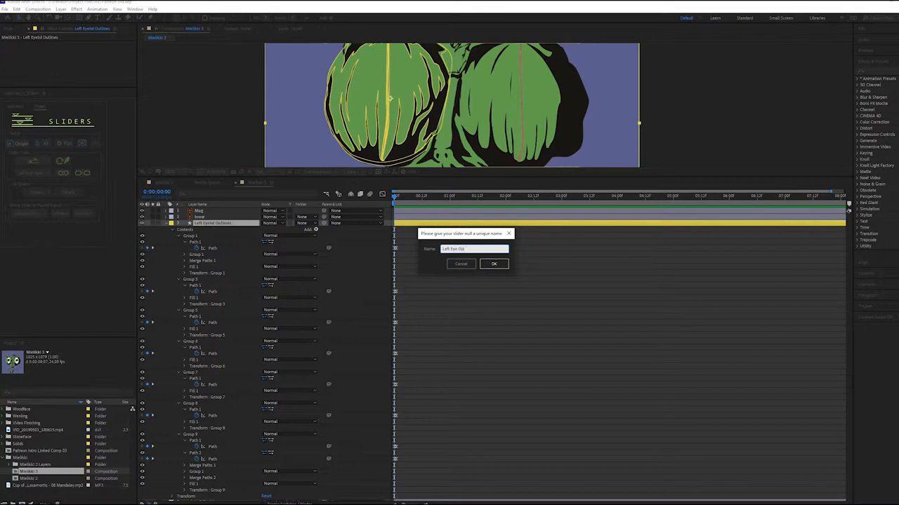
{"action": "left_click", "coordinate": [493, 264]}
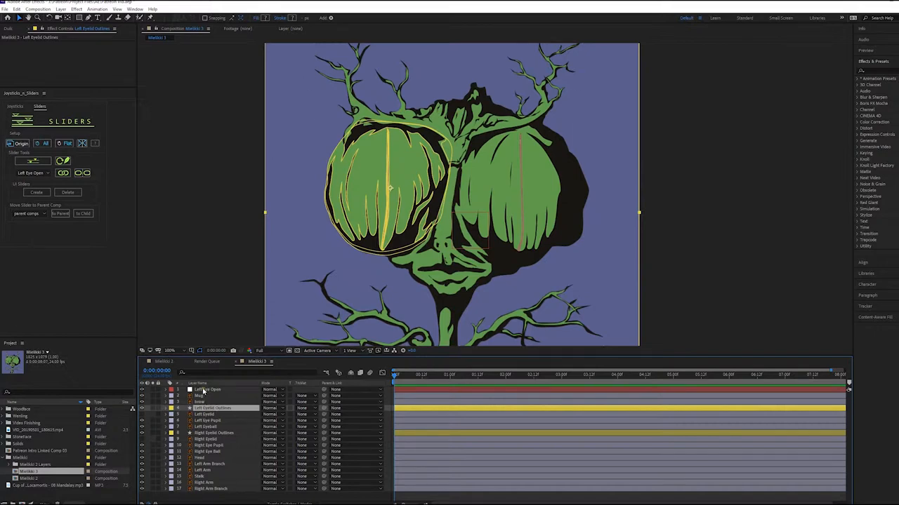
Scrub the Left Eye Open slider to 0 and key it closed-to-open by 1:23.
{"action": "left_click", "coordinate": [210, 390]}
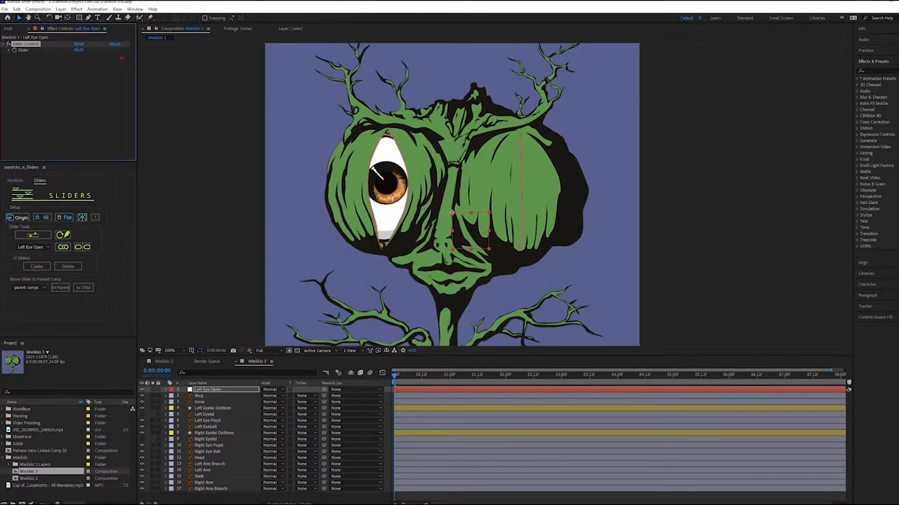
{"action": "left_click_drag", "start_coordinate": [74, 50], "coordinate": [51, 54]}
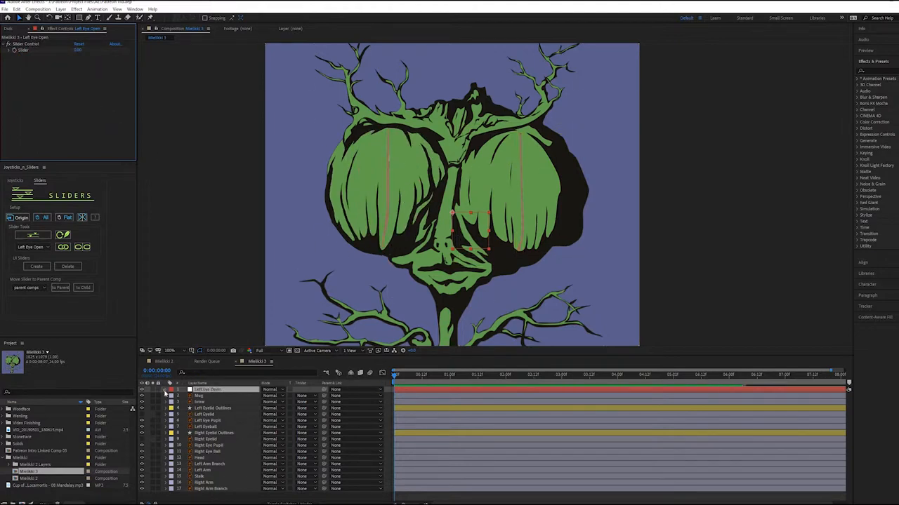
{"action": "left_click", "coordinate": [164, 389]}
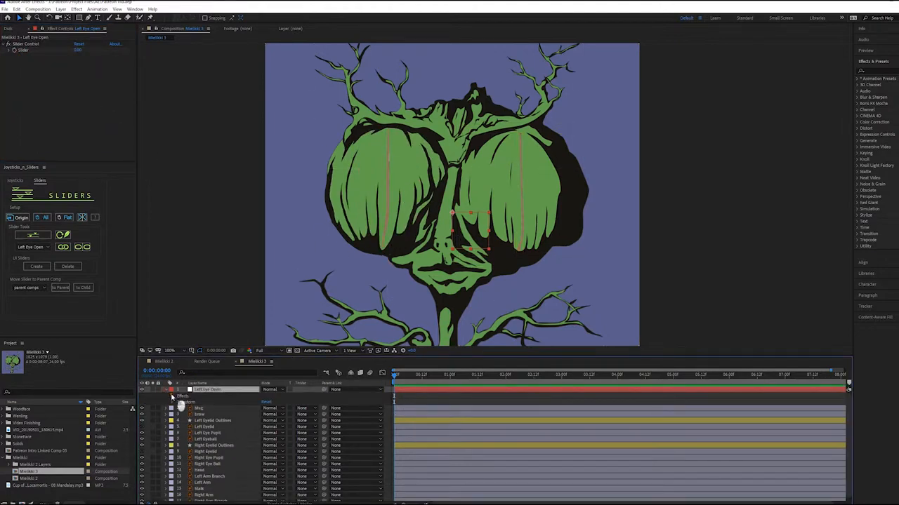
{"action": "left_click", "coordinate": [172, 397]}
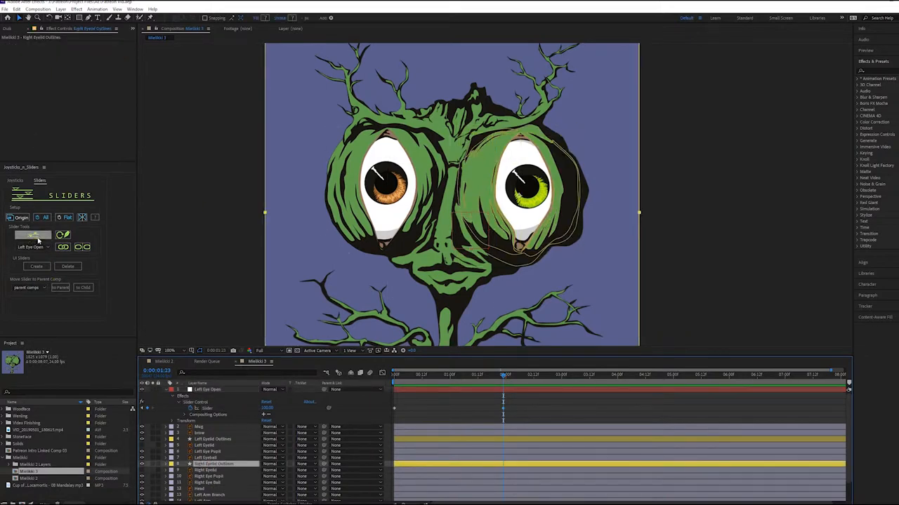
Create a 'Right Eye Open' slider null keyed from 0 to 100.
{"action": "left_click", "coordinate": [36, 266]}
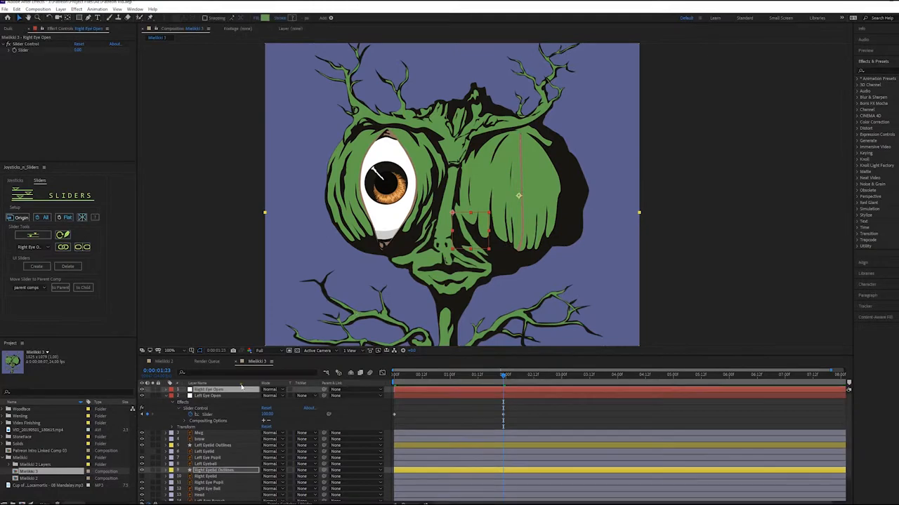
{"action": "left_click", "coordinate": [170, 389]}
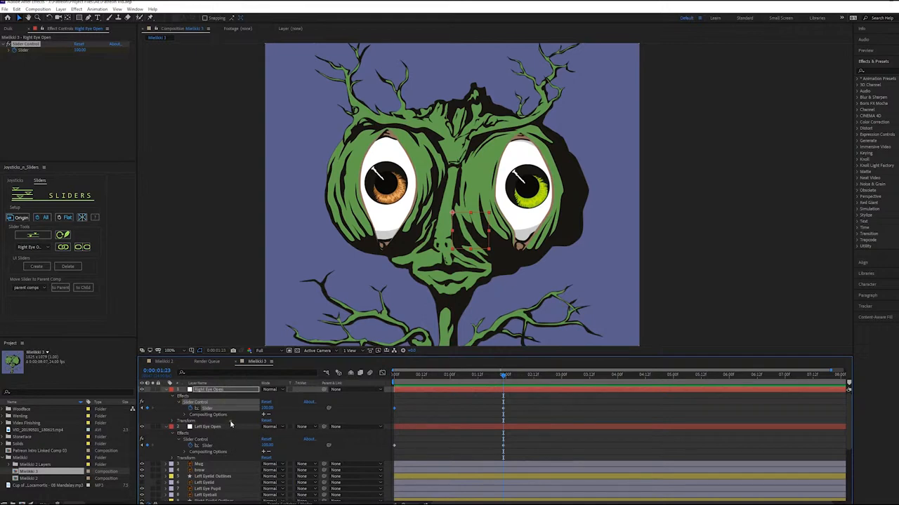
{"action": "mouse_move", "coordinate": [234, 424]}
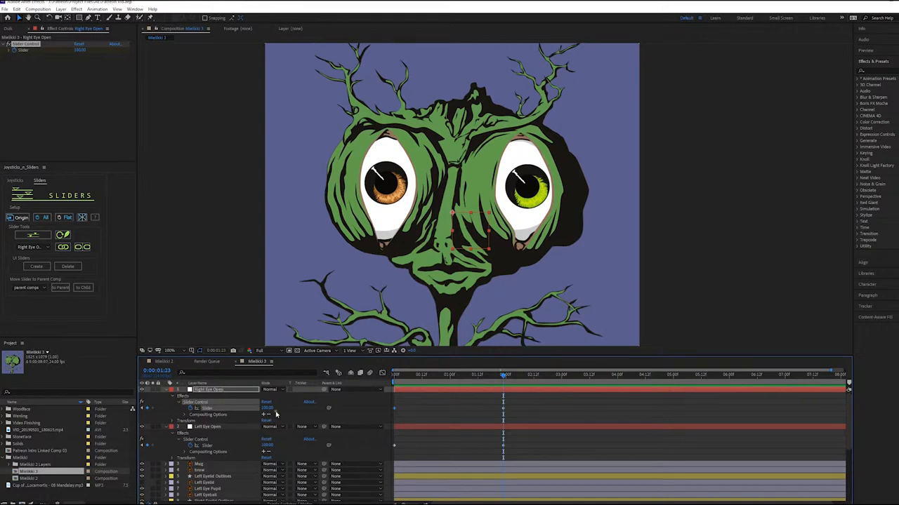
{"action": "left_click", "coordinate": [207, 427]}
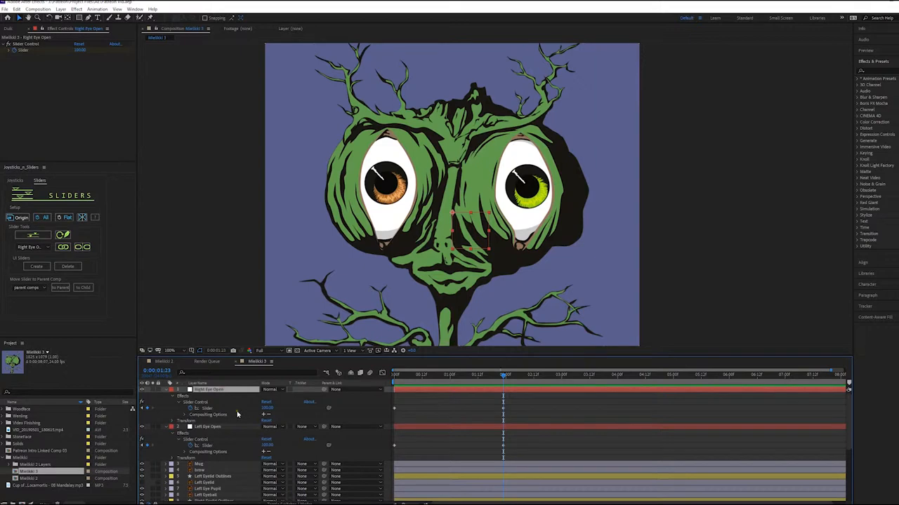
{"action": "mouse_move", "coordinate": [200, 407]}
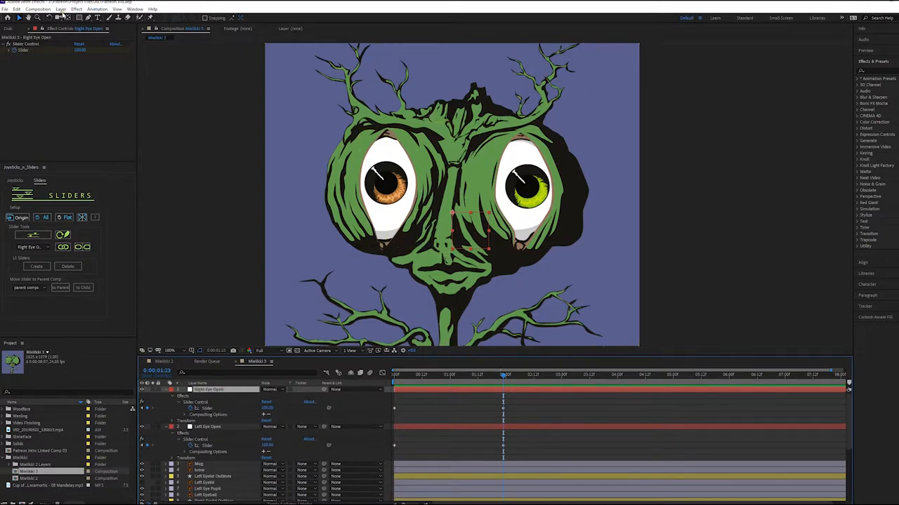
{"action": "left_click", "coordinate": [60, 8]}
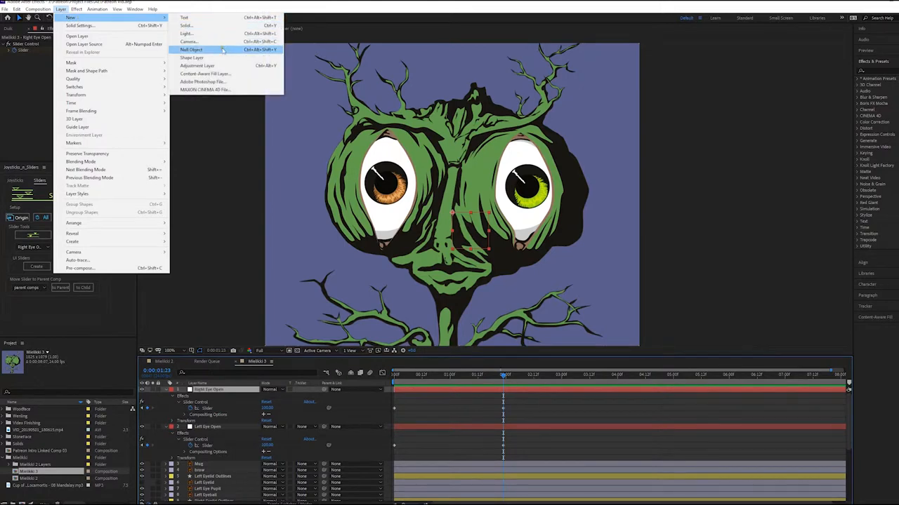
Add a new null object carrying a Slider Control effect.
{"action": "left_click", "coordinate": [191, 50]}
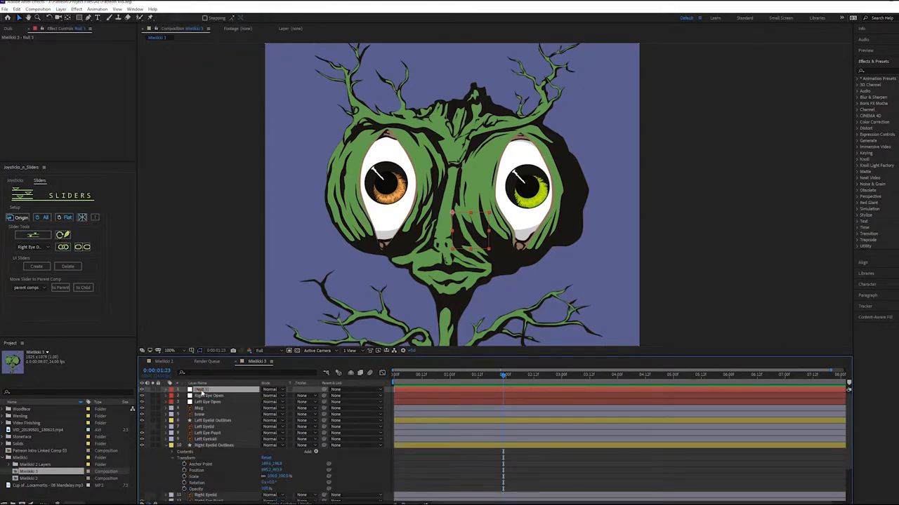
{"action": "left_click", "coordinate": [157, 390]}
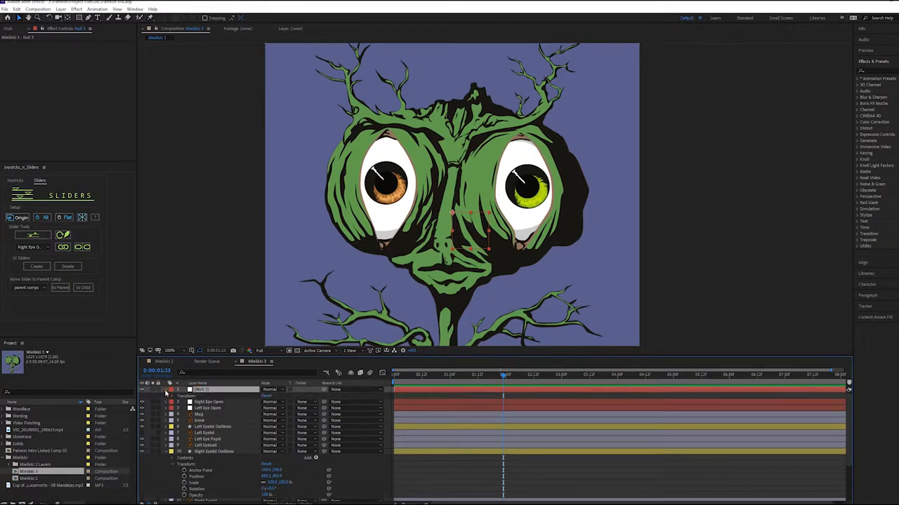
{"action": "left_click", "coordinate": [61, 9]}
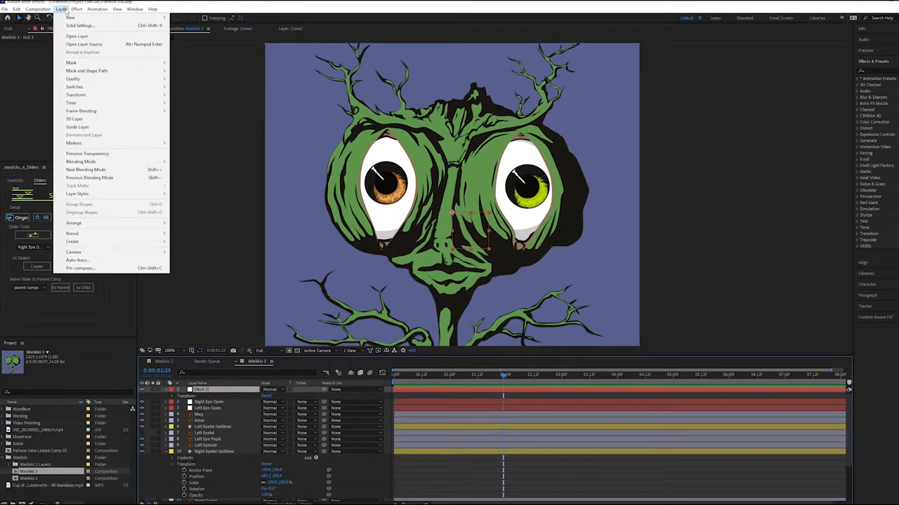
{"action": "left_click", "coordinate": [77, 9]}
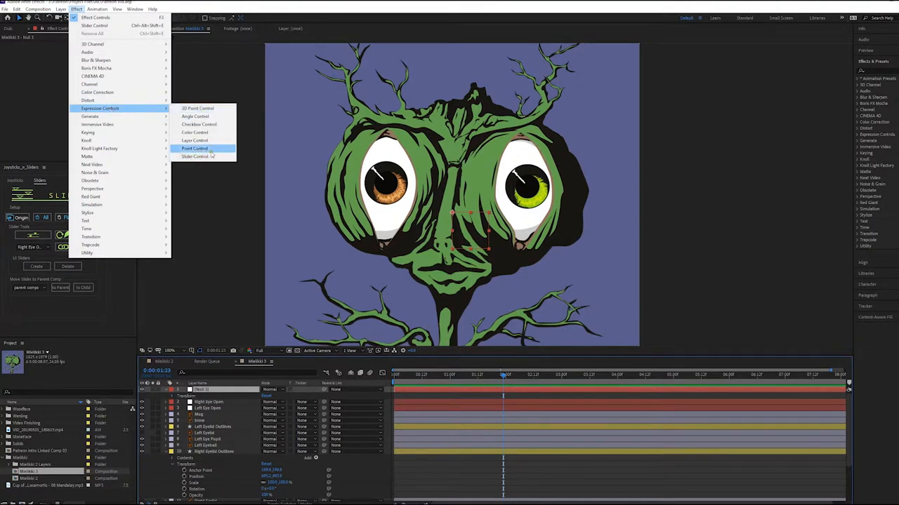
{"action": "left_click", "coordinate": [195, 148]}
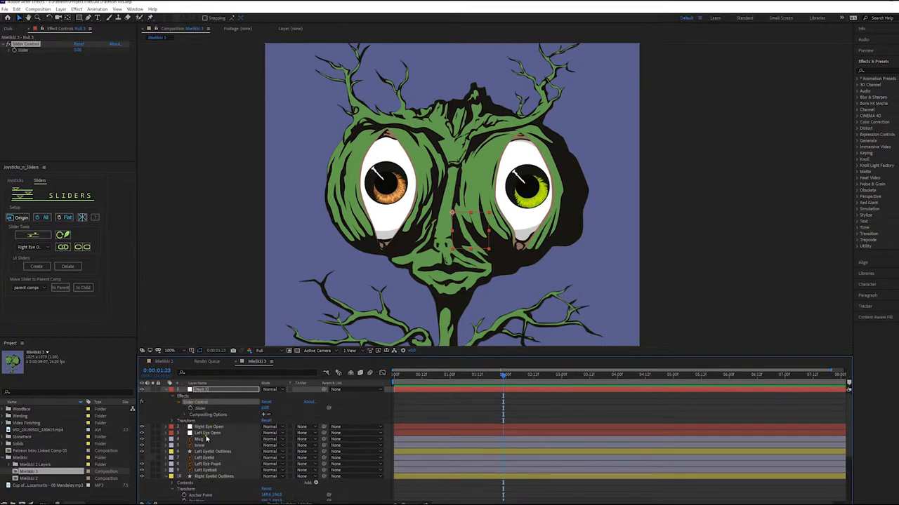
Rename the null 'Eye Control' and its slider effect 'Eyes Open Gang'.
{"action": "left_click", "coordinate": [208, 426]}
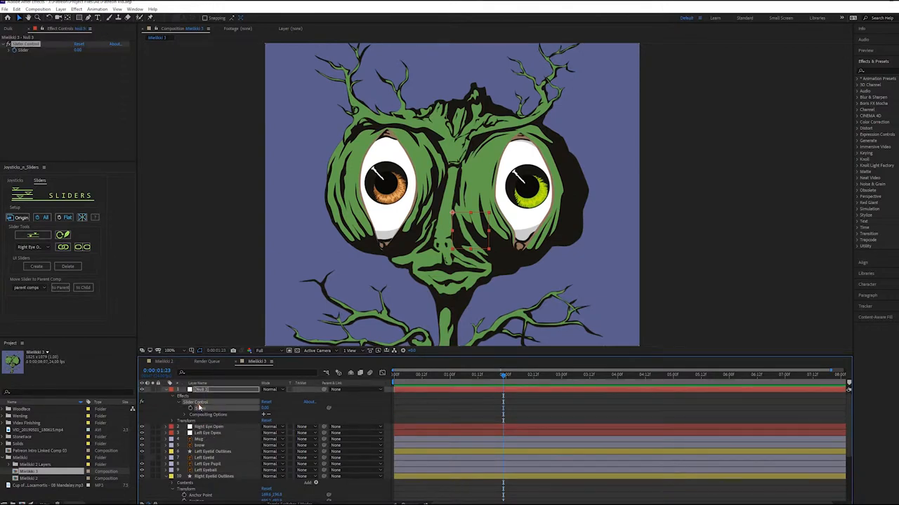
{"action": "double_click", "coordinate": [200, 390]}
{"action": "type", "text": "Eye Control"}
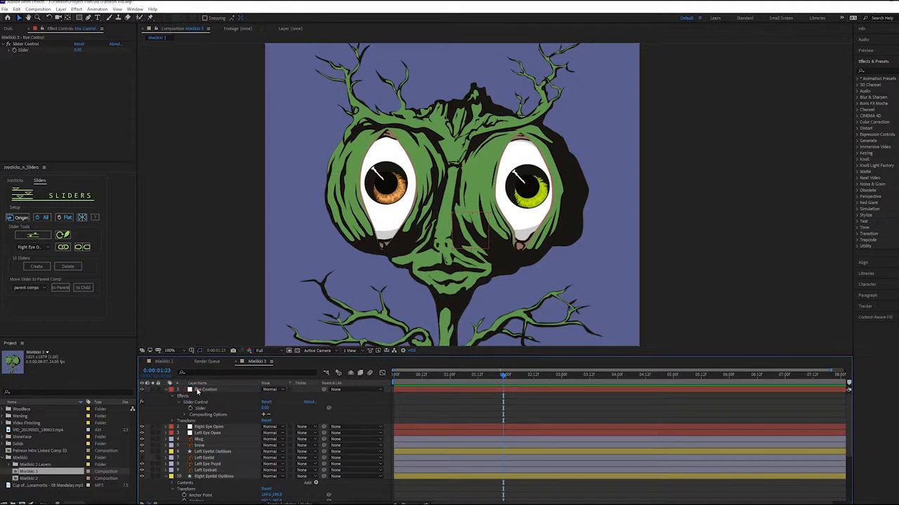
{"action": "right_click", "coordinate": [200, 390]}
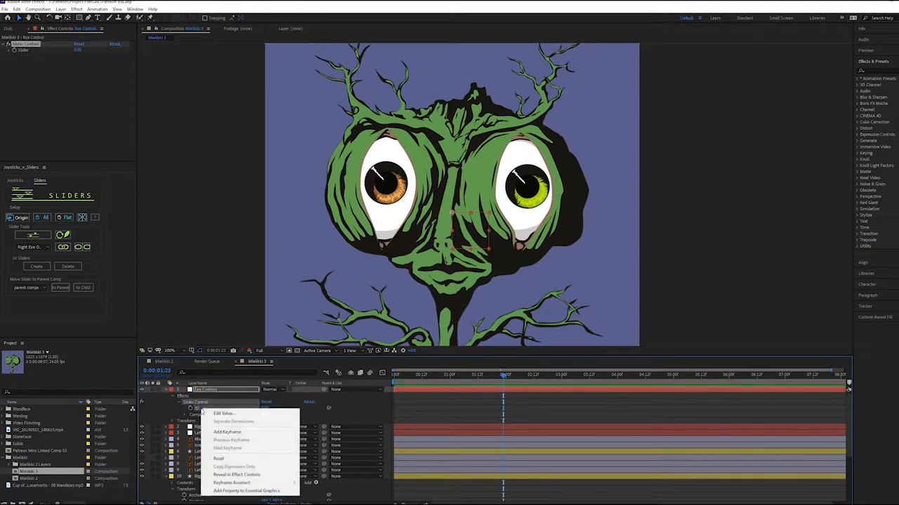
{"action": "left_click", "coordinate": [225, 414]}
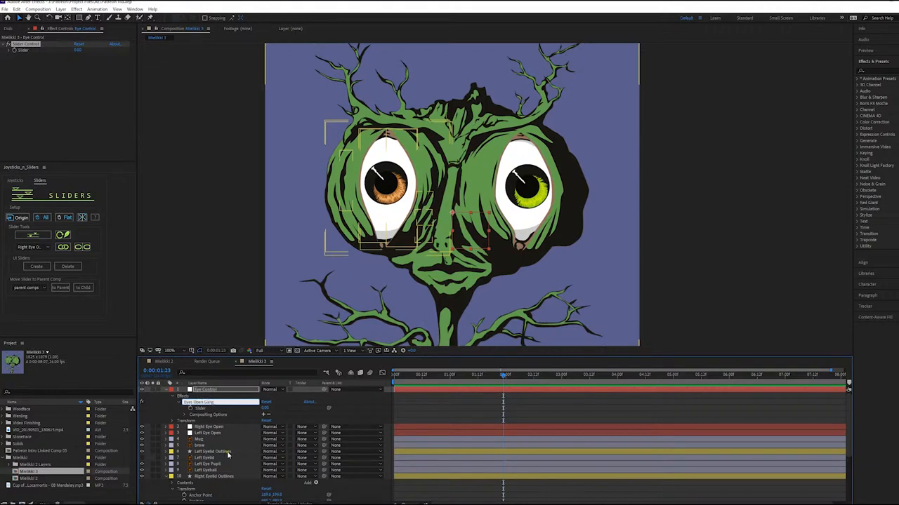
Confirm the Eyes Open Gang name and reveal both eye sliders' properties.
{"action": "left_click", "coordinate": [209, 426]}
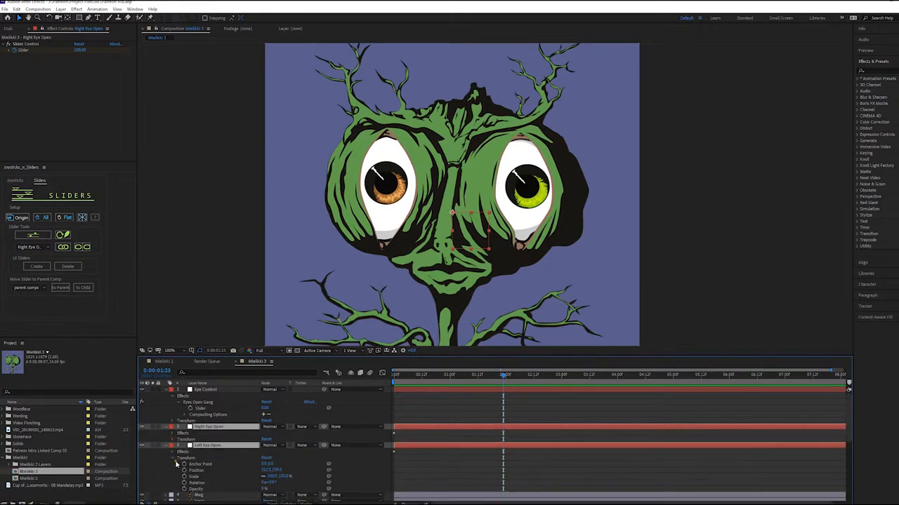
{"action": "left_click", "coordinate": [172, 446]}
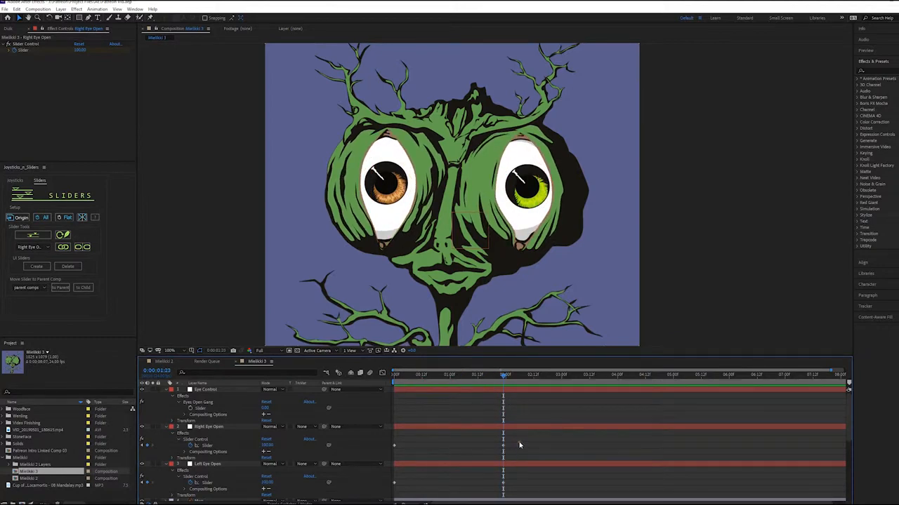
{"action": "left_click", "coordinate": [208, 426]}
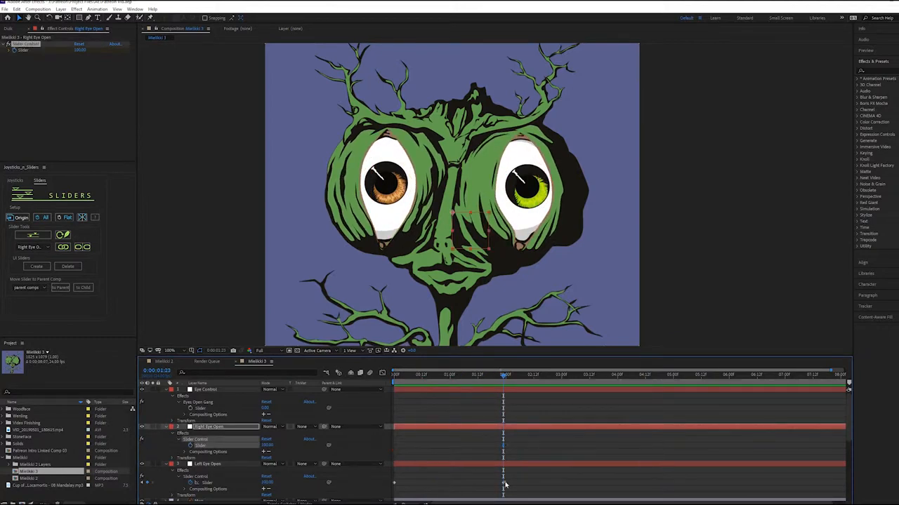
{"action": "left_click", "coordinate": [207, 464]}
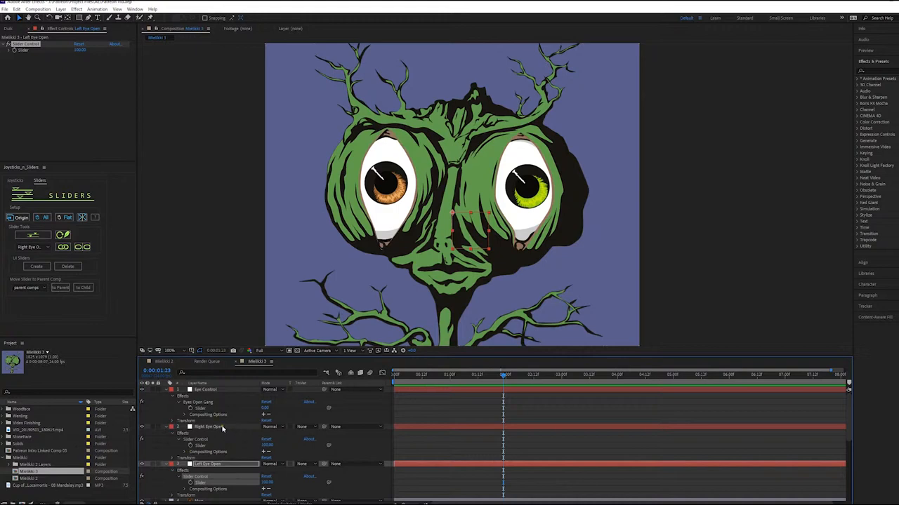
Pick-whip Right and Left Eye Open sliders to Eyes Open Gang; check frame 20.
{"action": "left_click", "coordinate": [208, 427]}
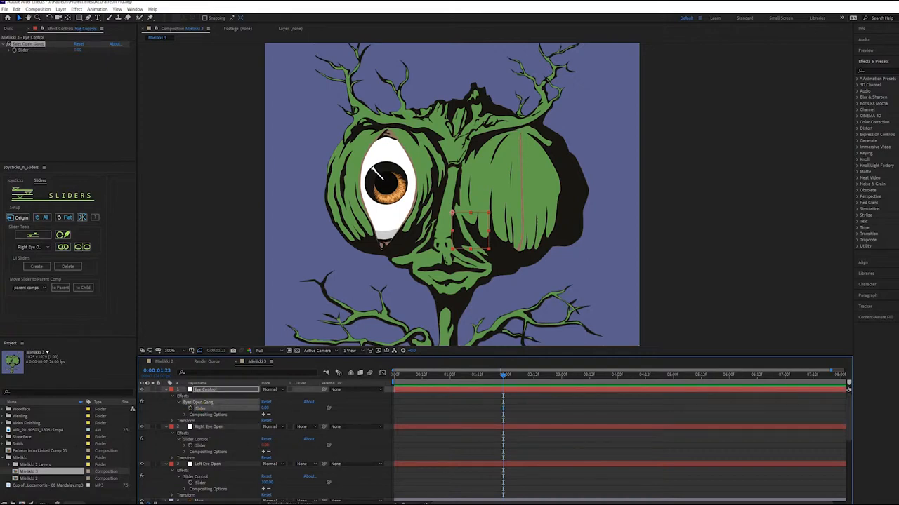
{"action": "left_click", "coordinate": [207, 464]}
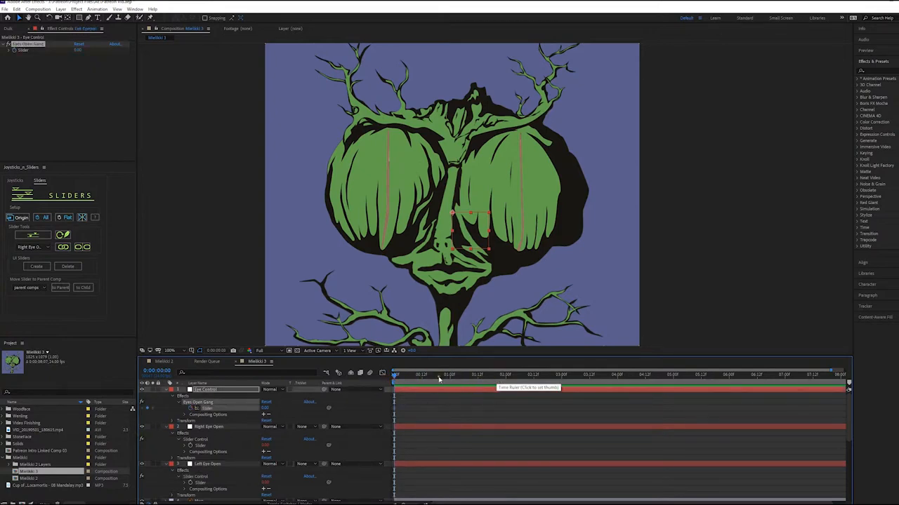
{"action": "left_click", "coordinate": [440, 374]}
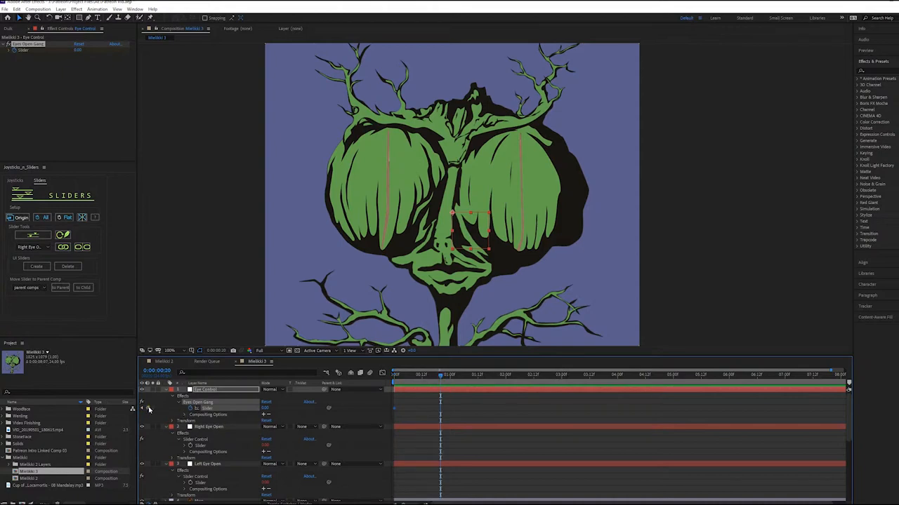